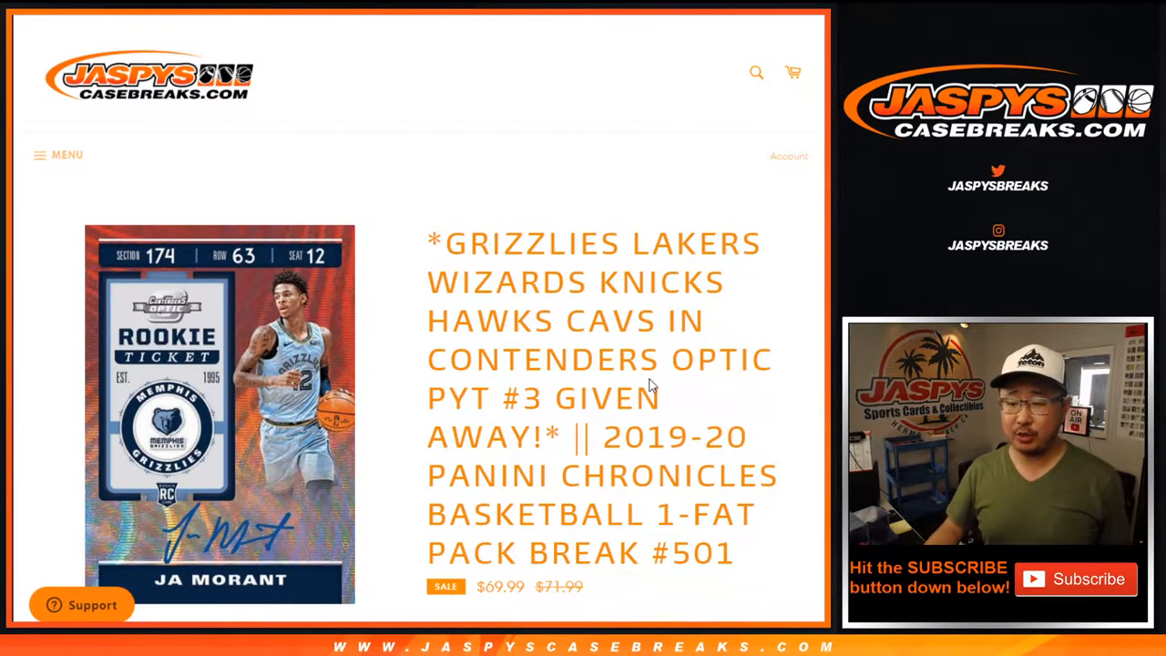
Roll the two dice, then shuffle the 30 customer names repeatedly in List Randomizer.
scroll(down, 3)
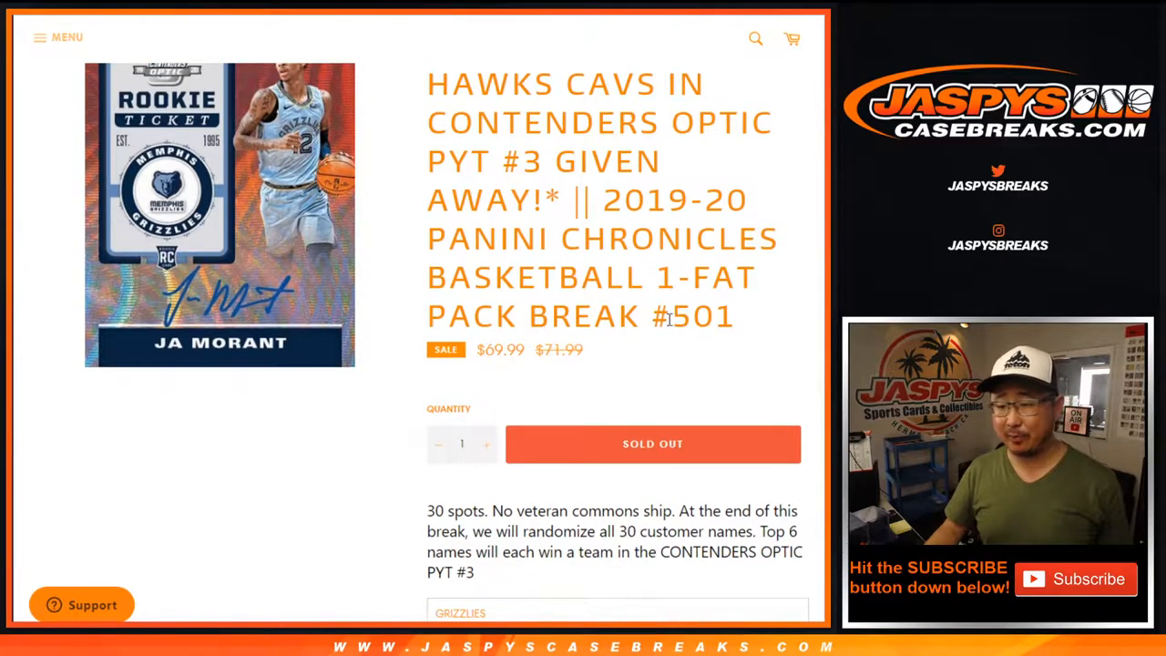
mouse_move(654, 343)
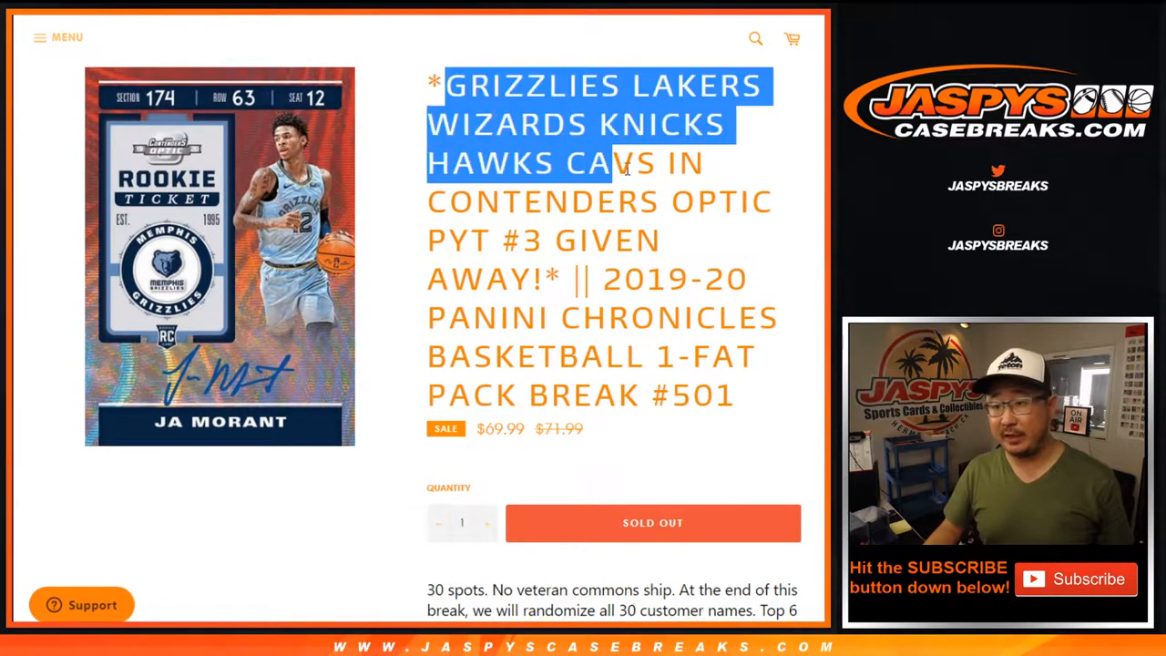
click(613, 294)
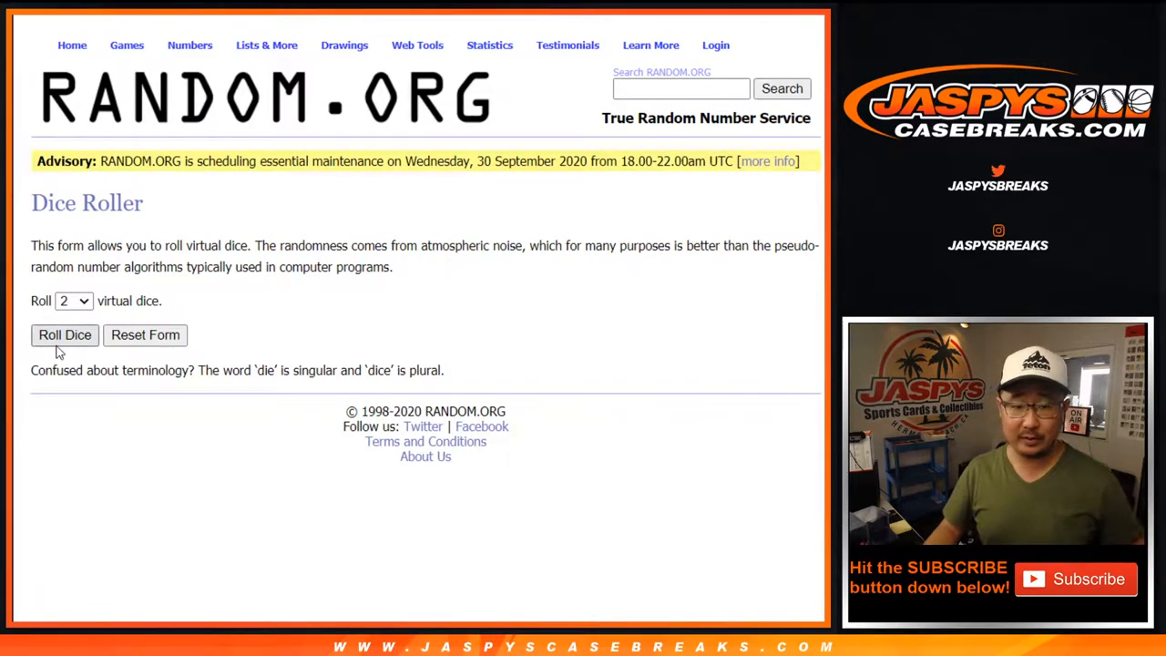
click(64, 335)
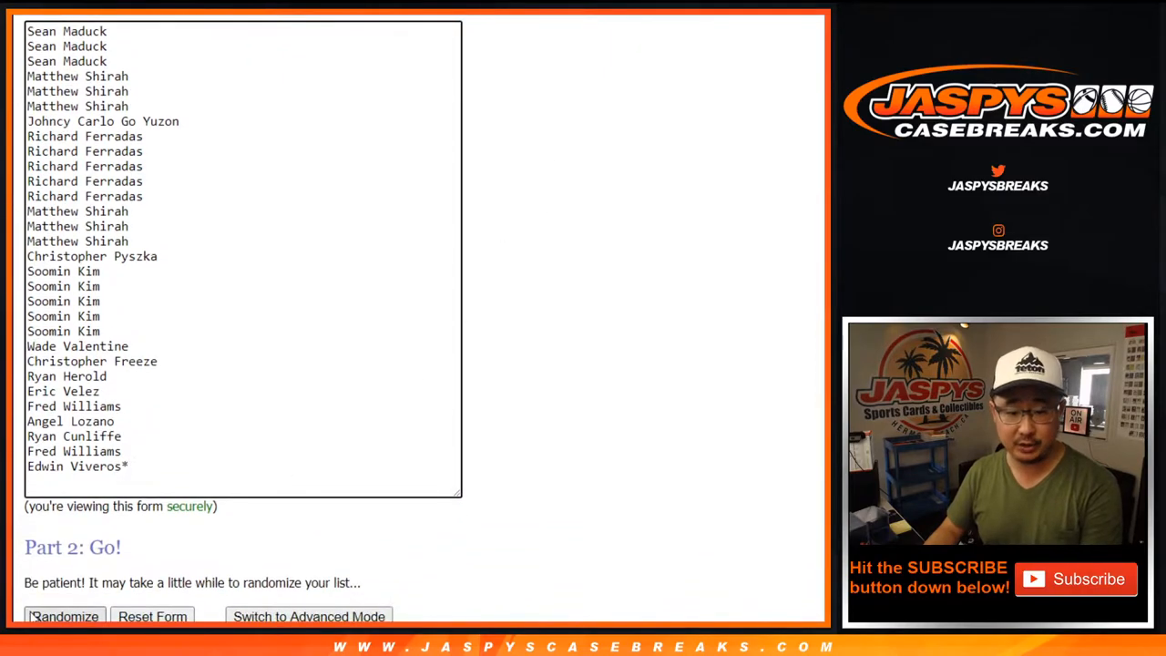
click(61, 616)
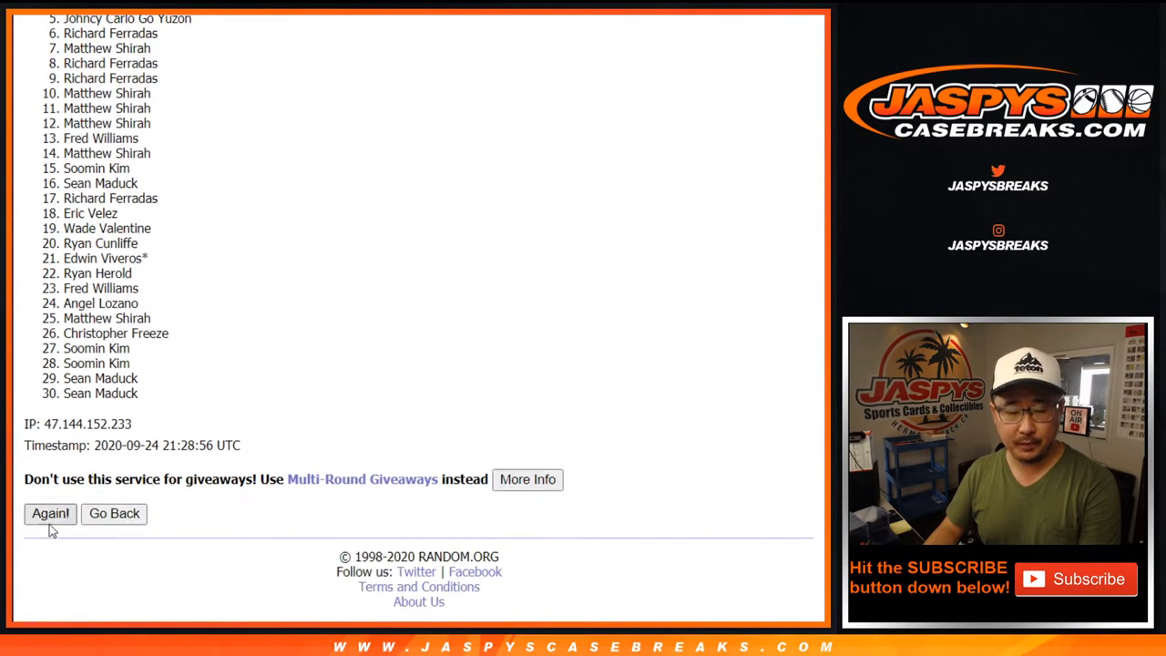
click(49, 513)
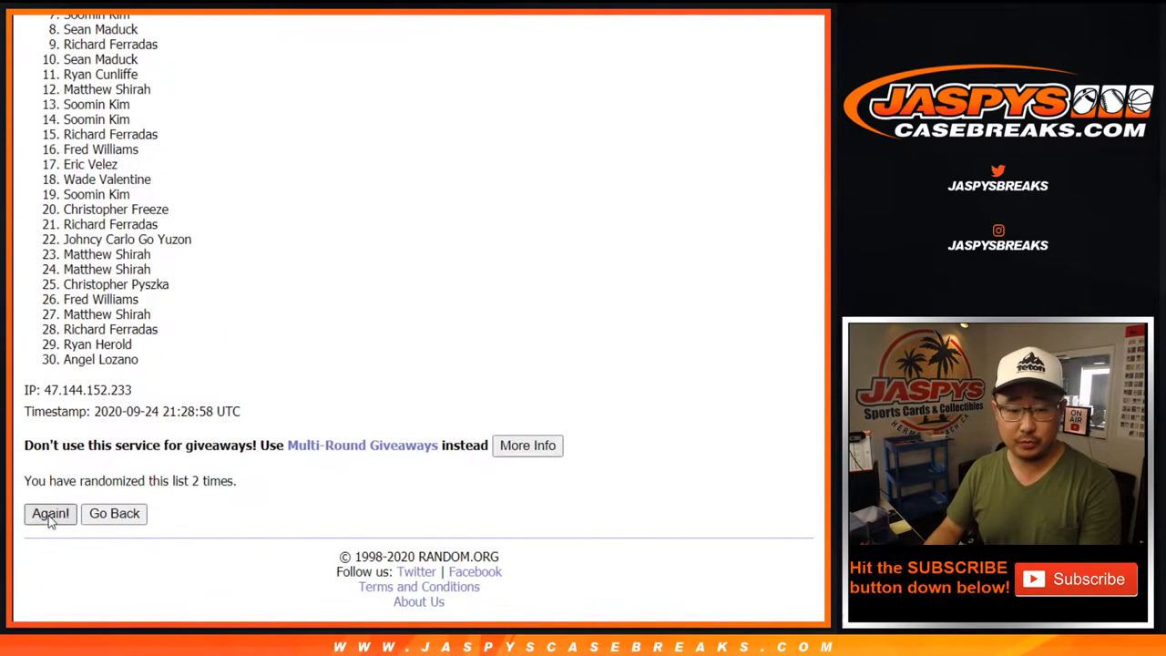
click(50, 513)
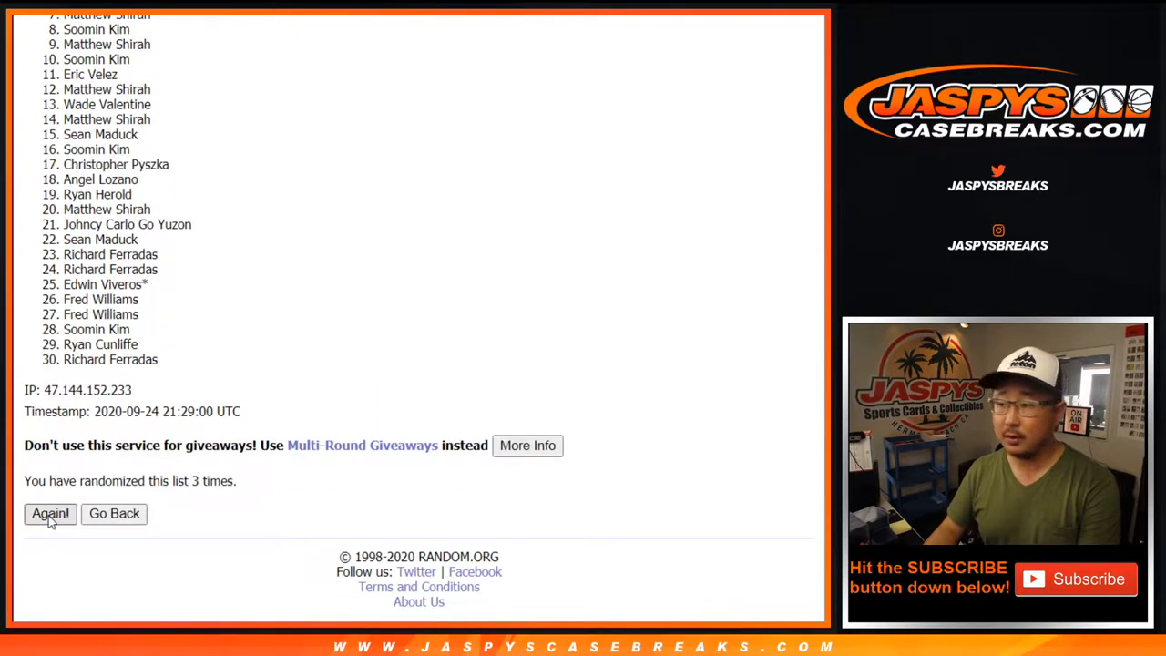
click(51, 514)
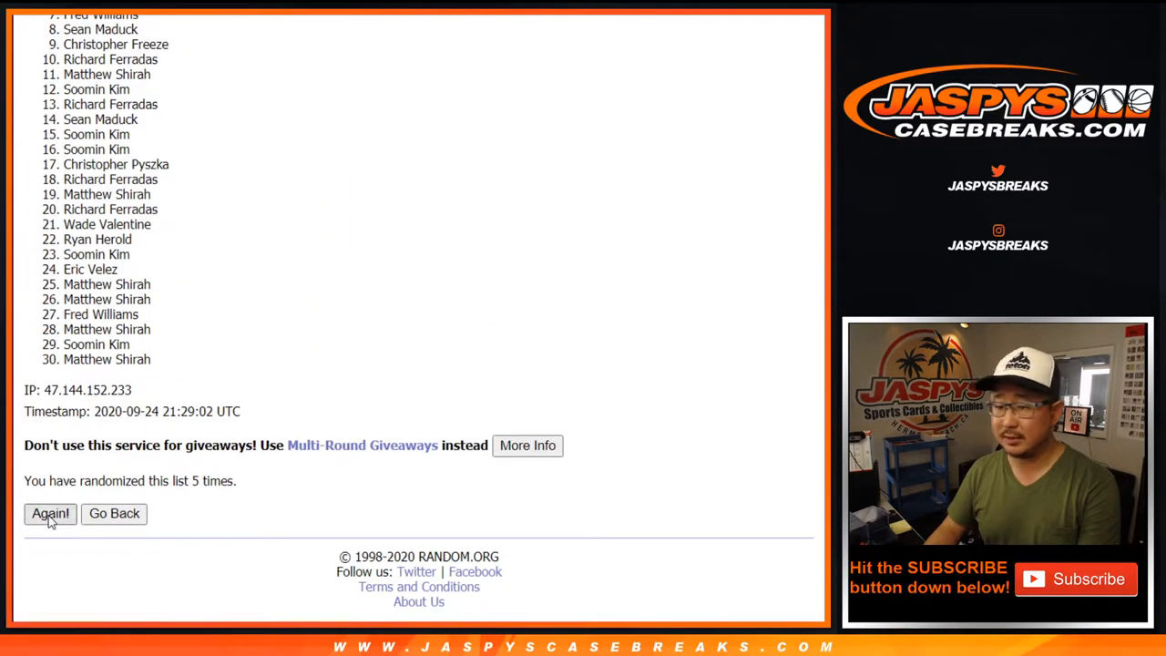
click(50, 514)
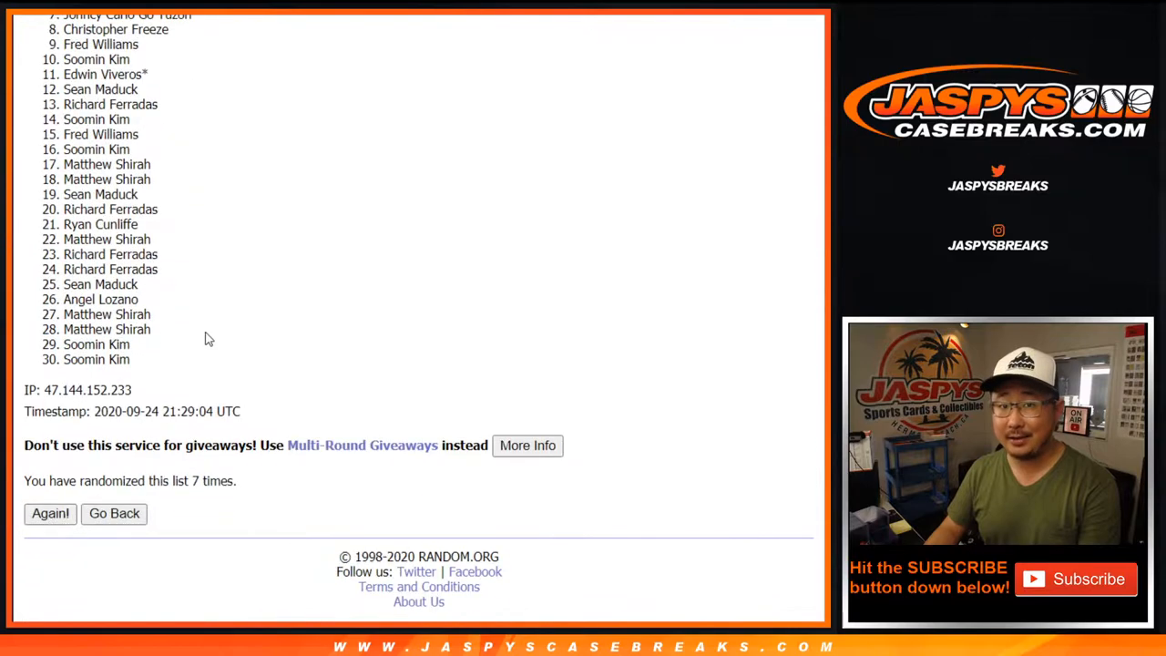
Return to the entry form and shuffle the 30 NBA teams five times.
click(50, 514)
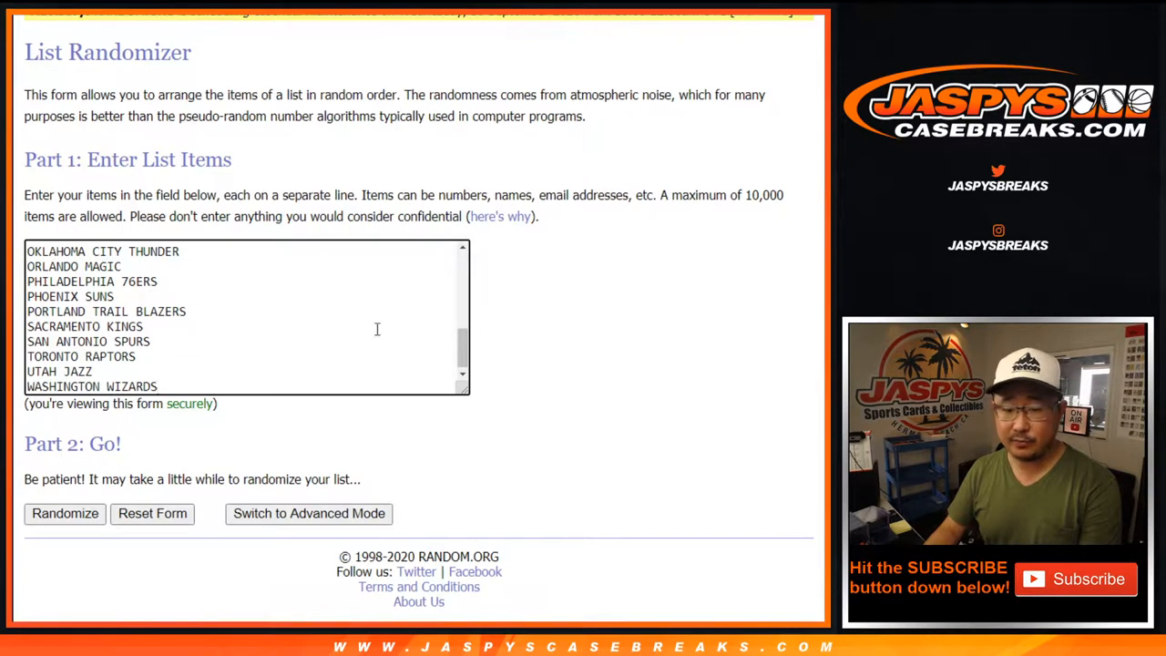
click(64, 514)
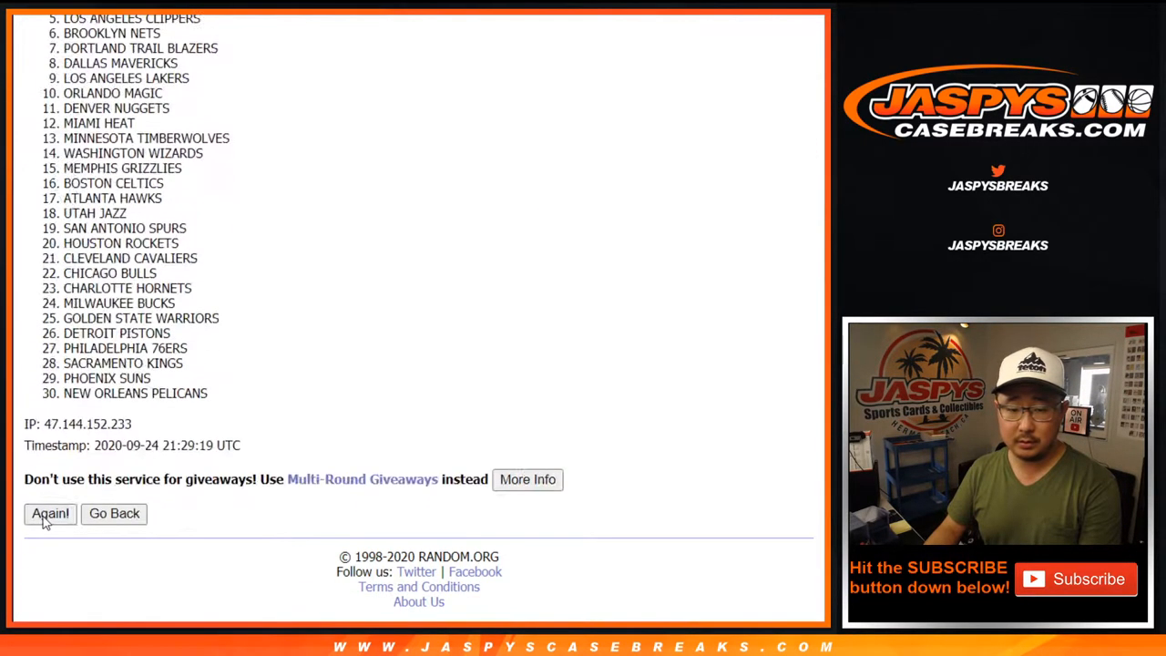
click(50, 514)
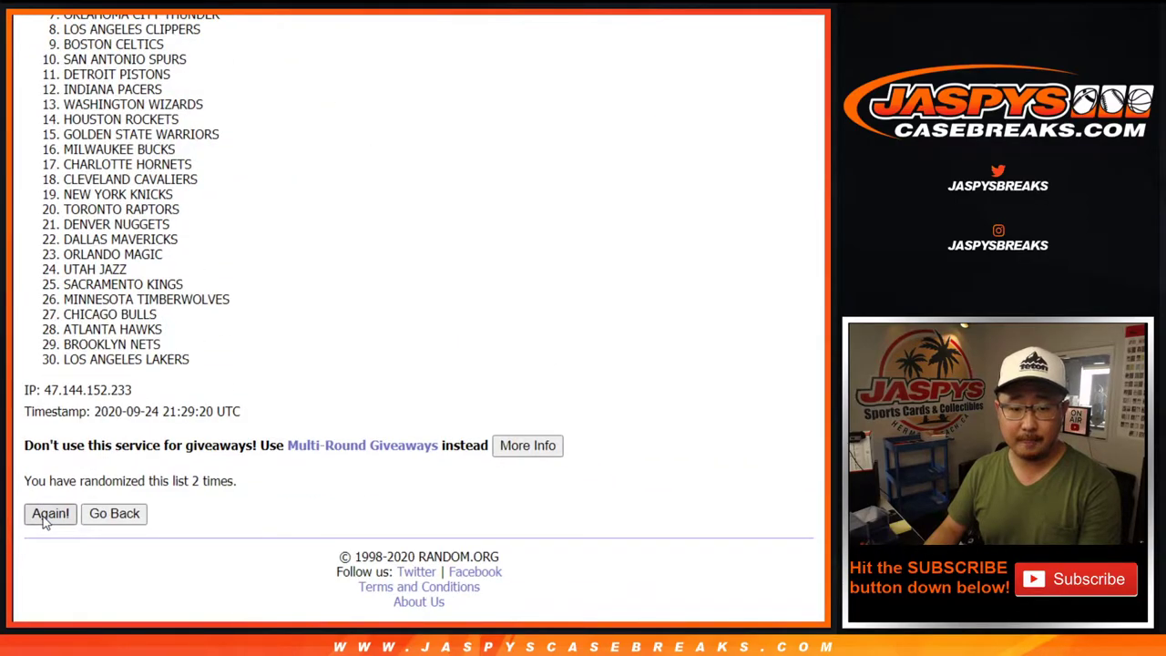
click(50, 514)
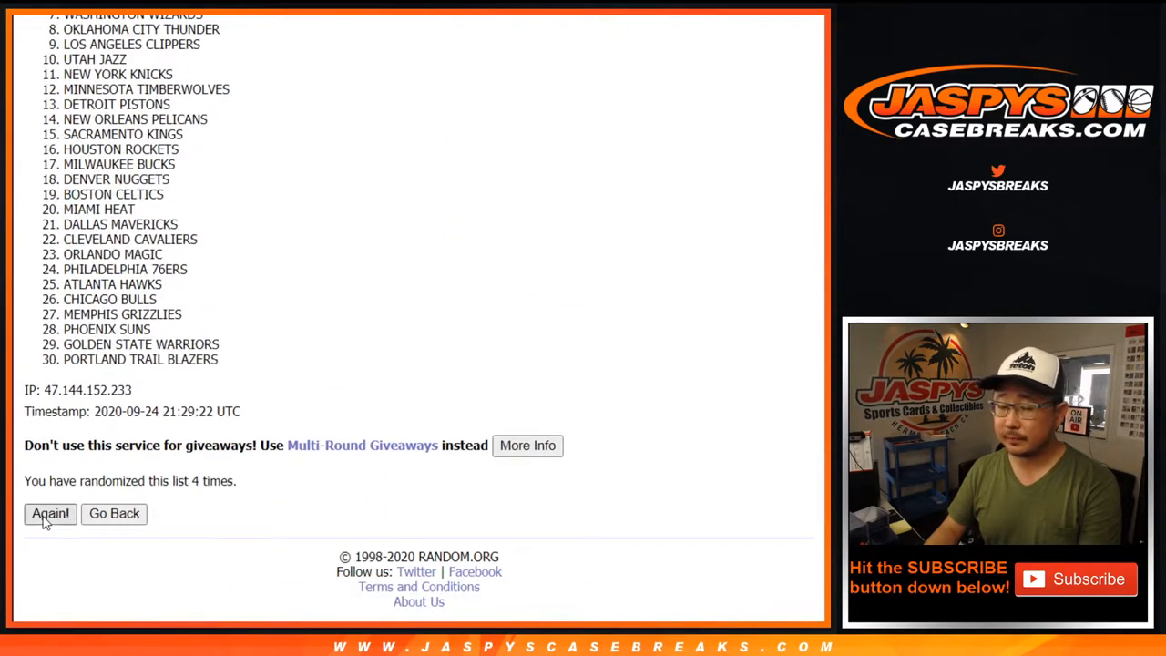
click(49, 514)
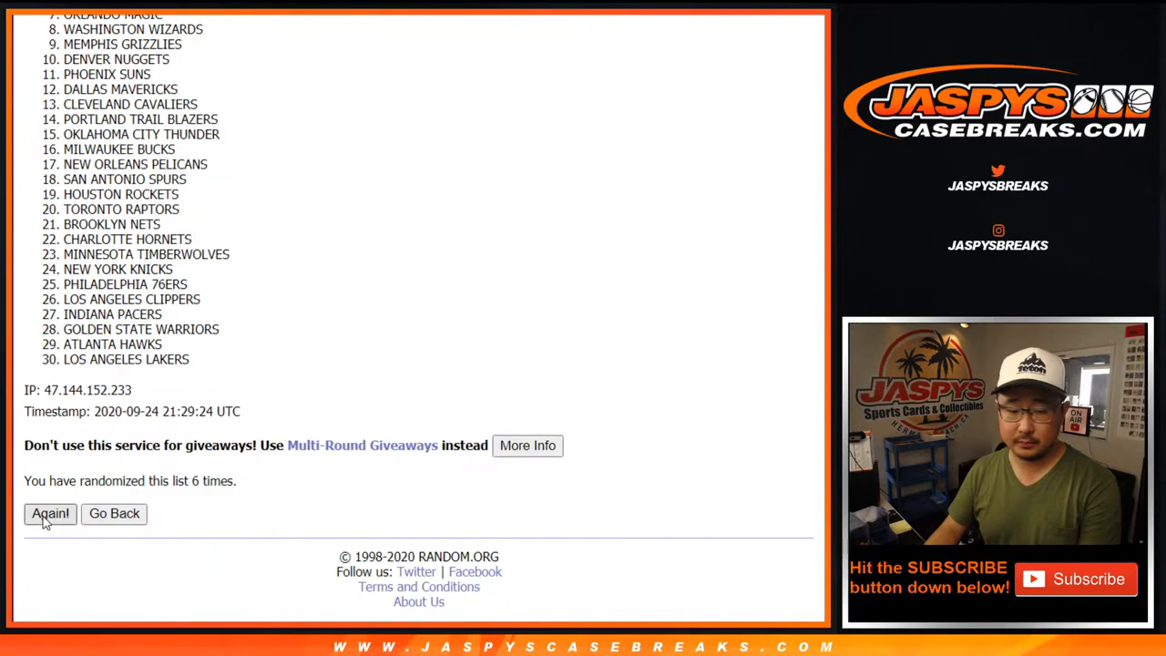
click(49, 514)
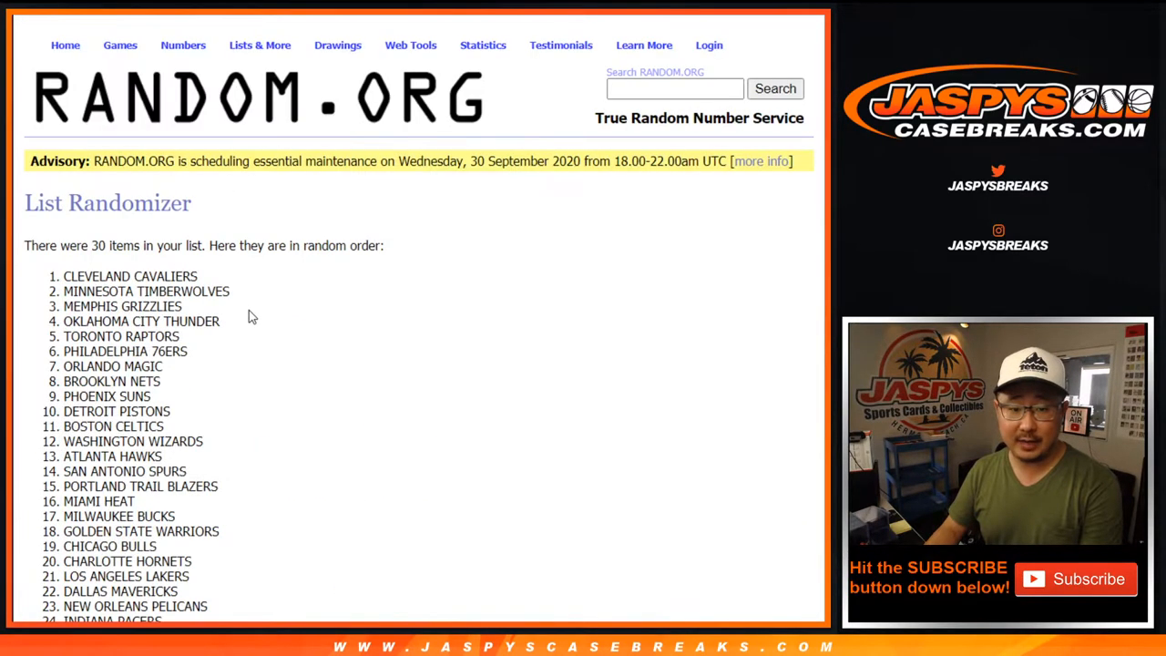
scroll(down, 3)
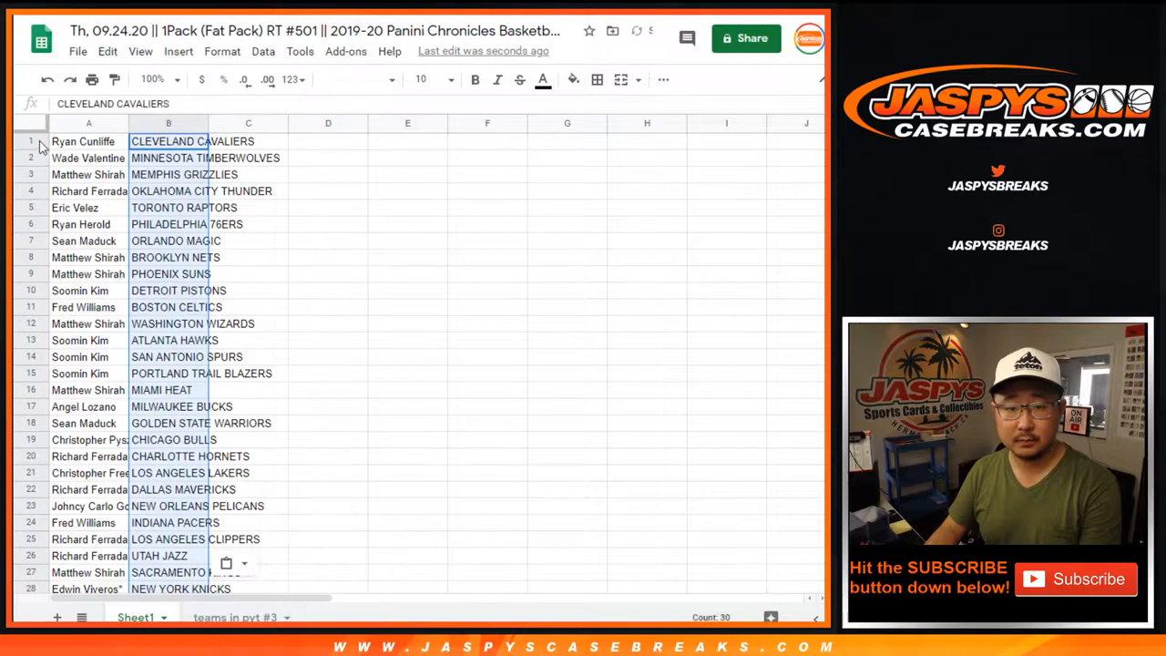
Zoom Sheet1 to 125% and select the name-team pairings to sort by team, A→Z.
click(378, 79)
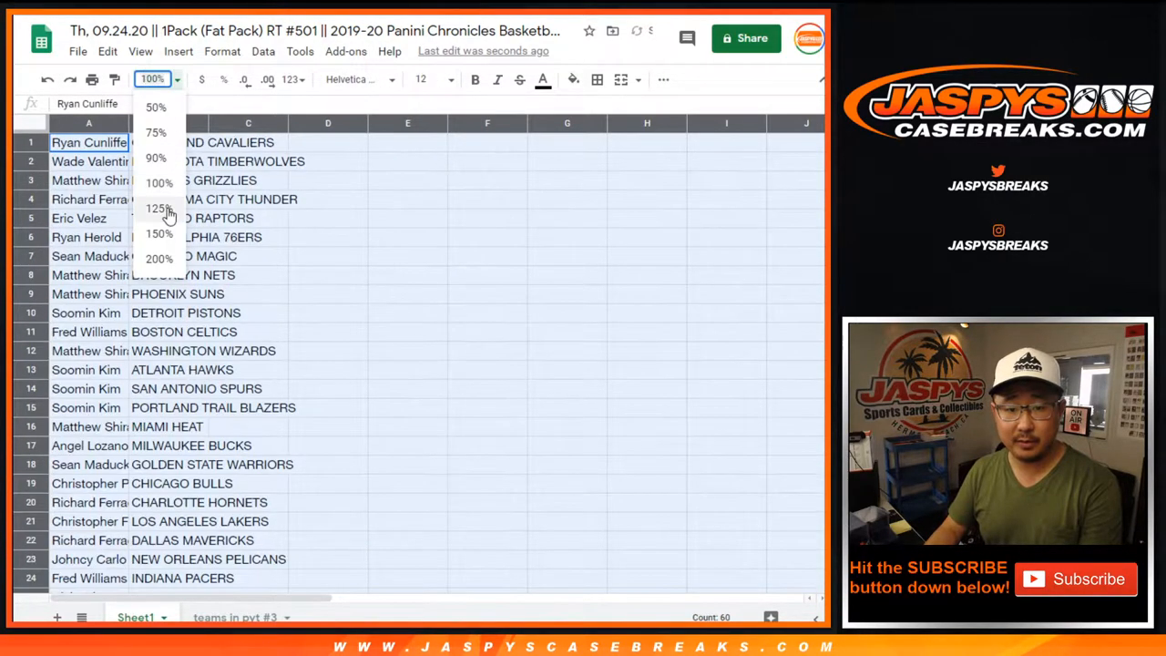
click(158, 208)
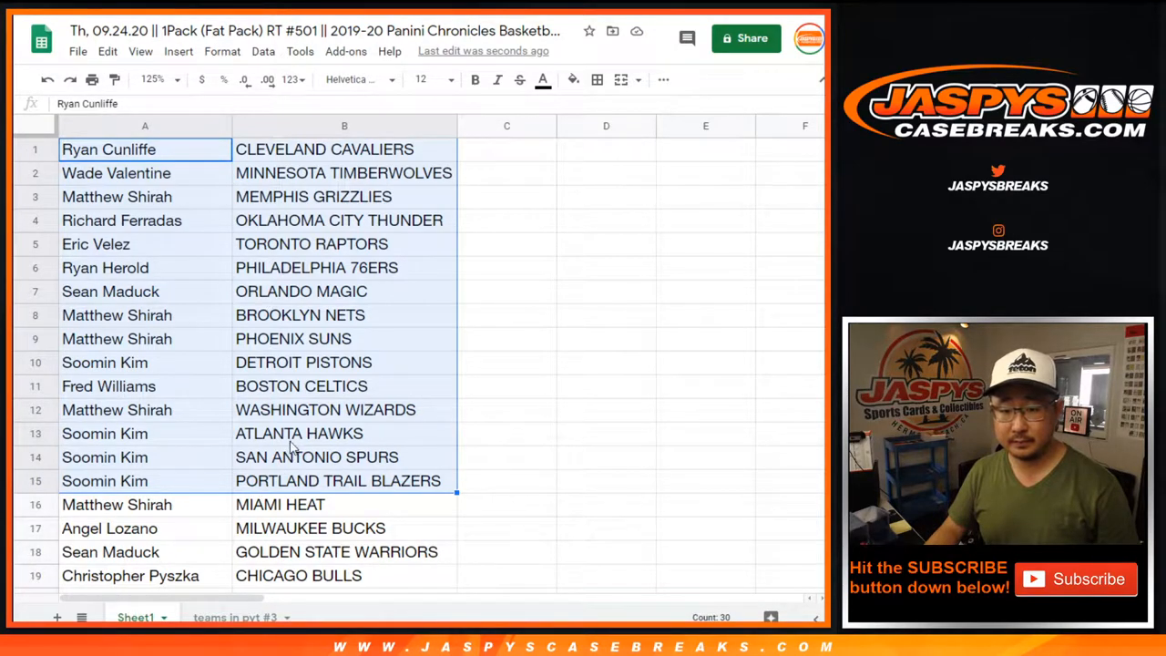
scroll(down, 3)
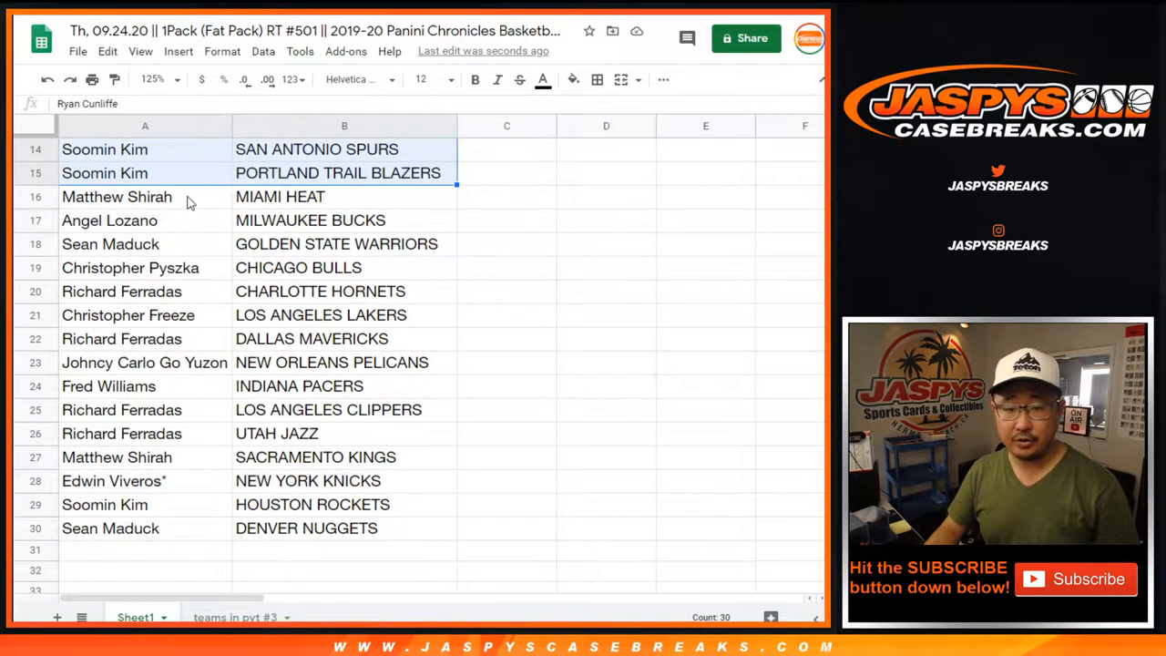
click(117, 197)
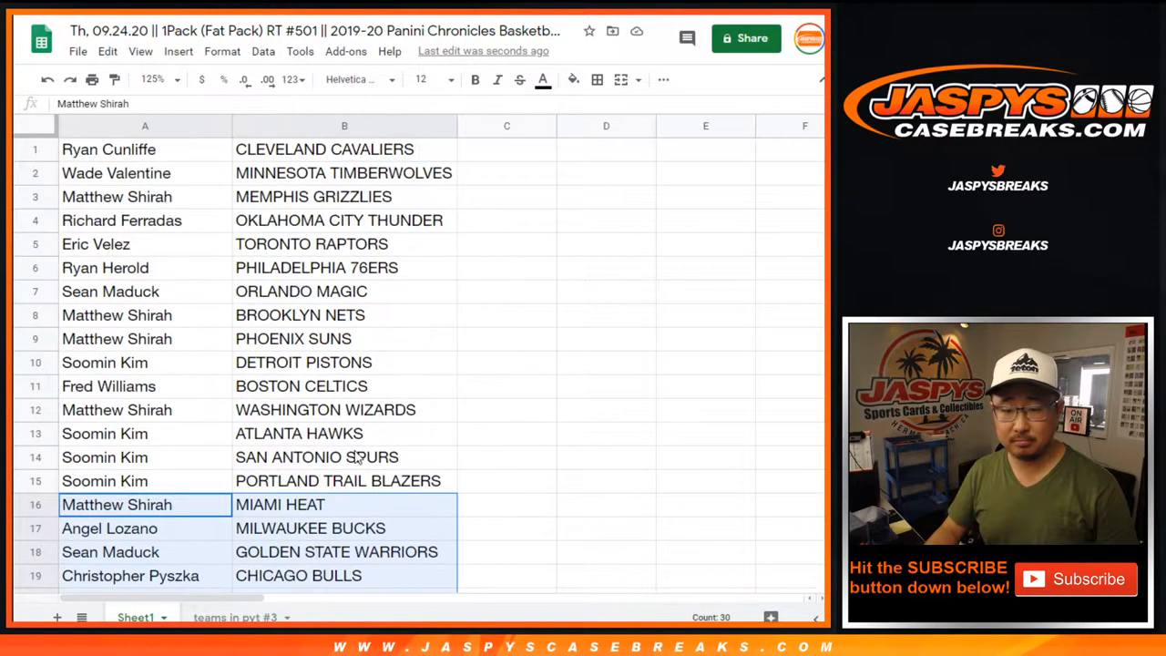
click(171, 79)
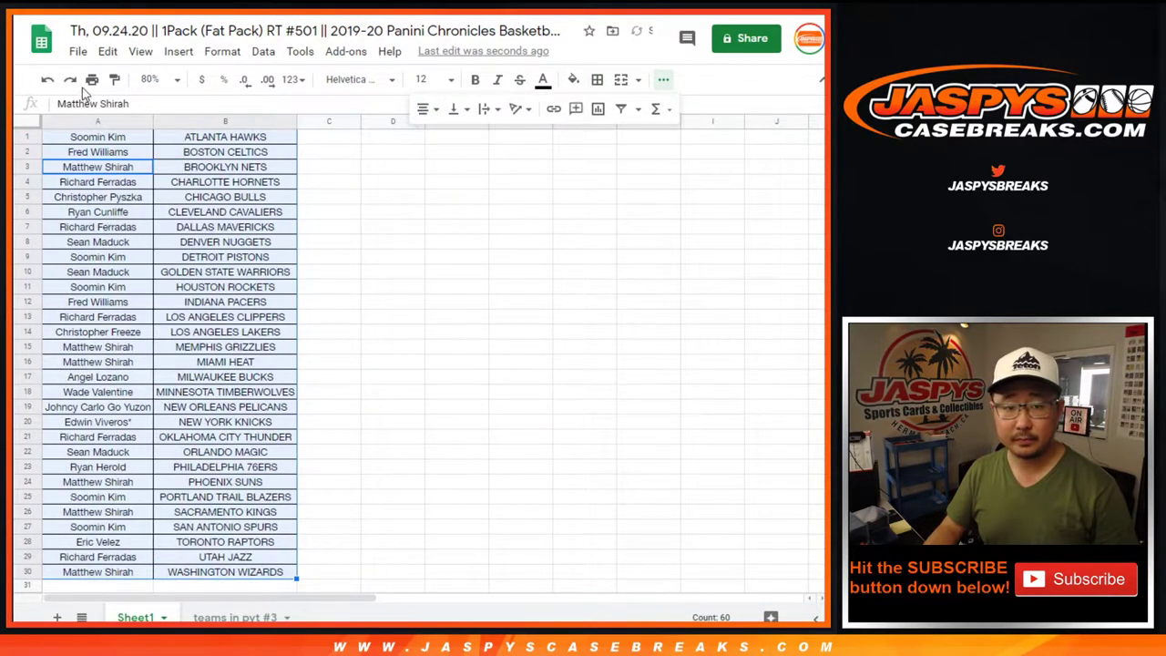
Print the sorted winners list and switch to the 'teams in pyt #3' sheet.
click(89, 77)
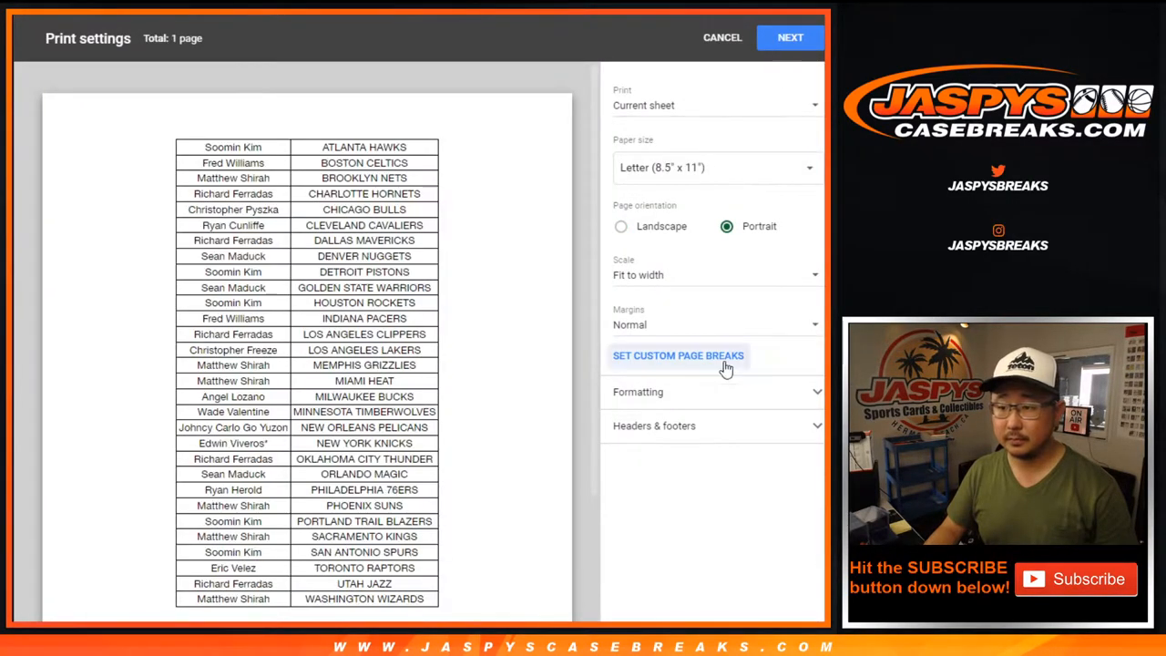
click(792, 37)
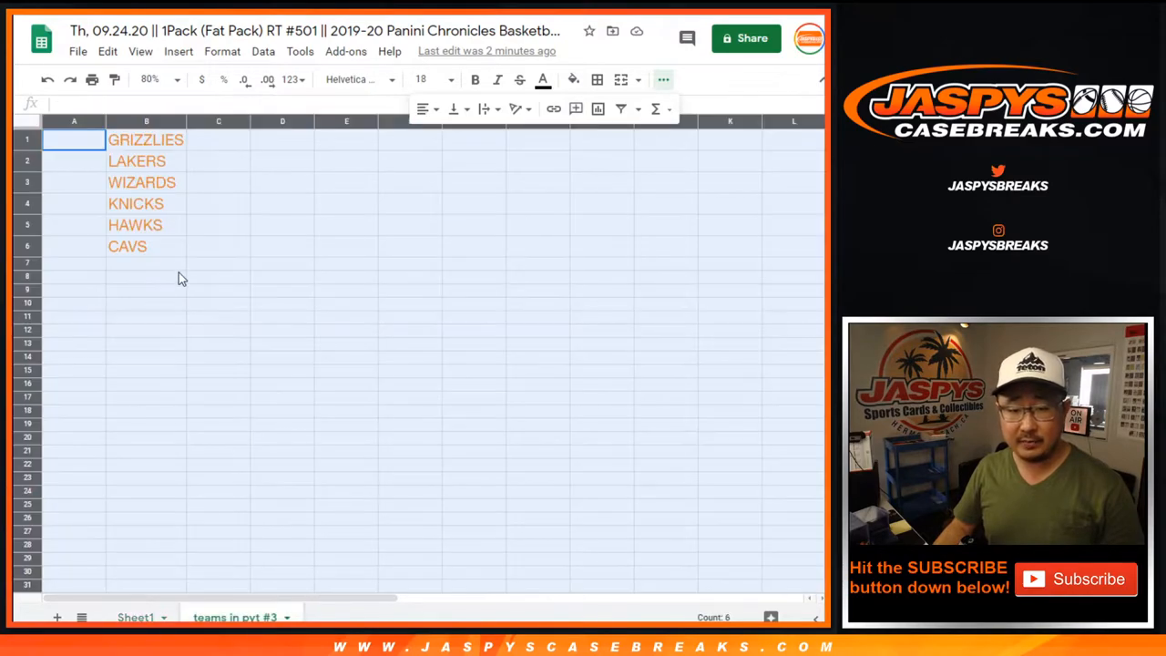
Set the teams sheet zoom to 125%.
click(167, 78)
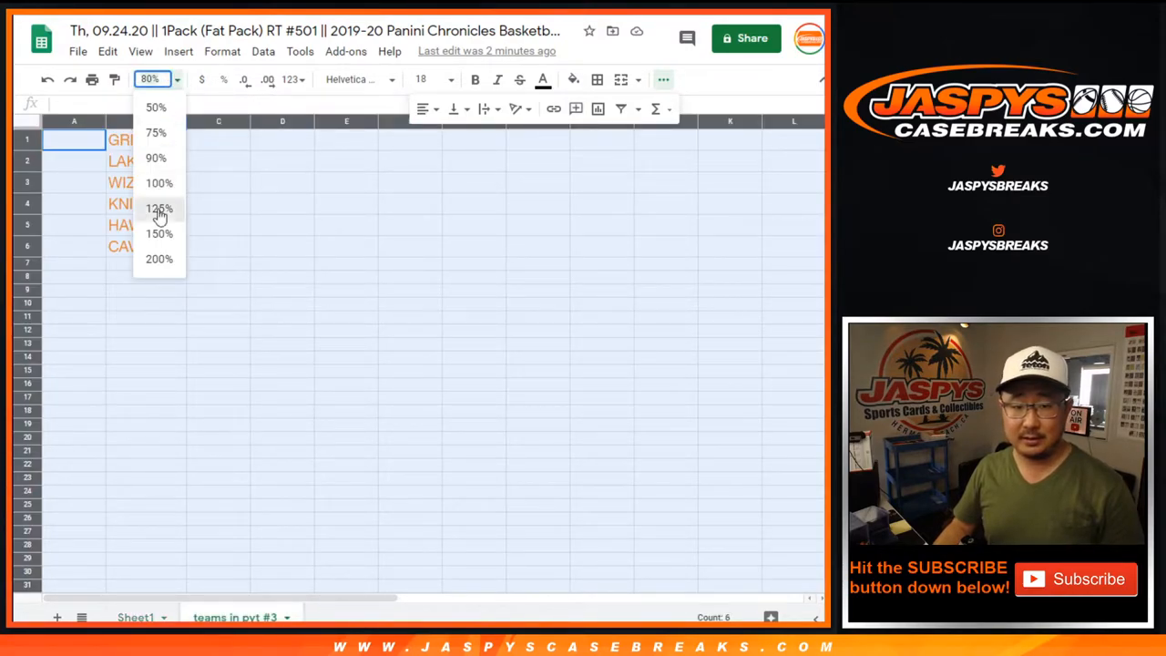
click(159, 208)
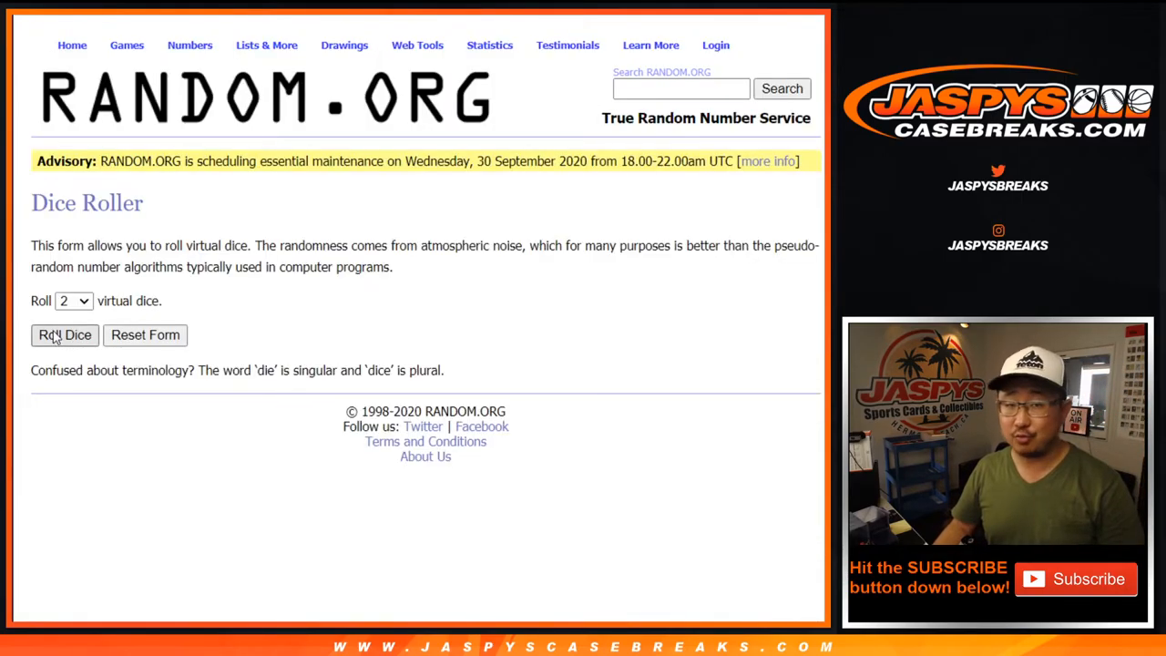
Roll the two dice, then shuffle the winners list three times.
click(64, 336)
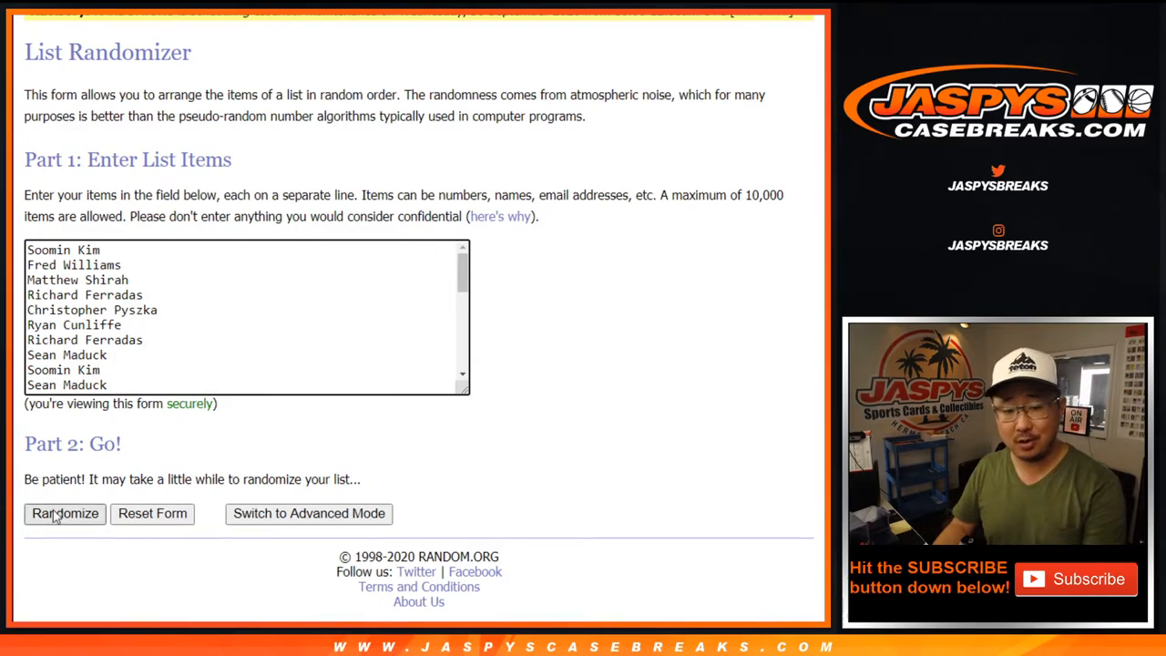
click(63, 514)
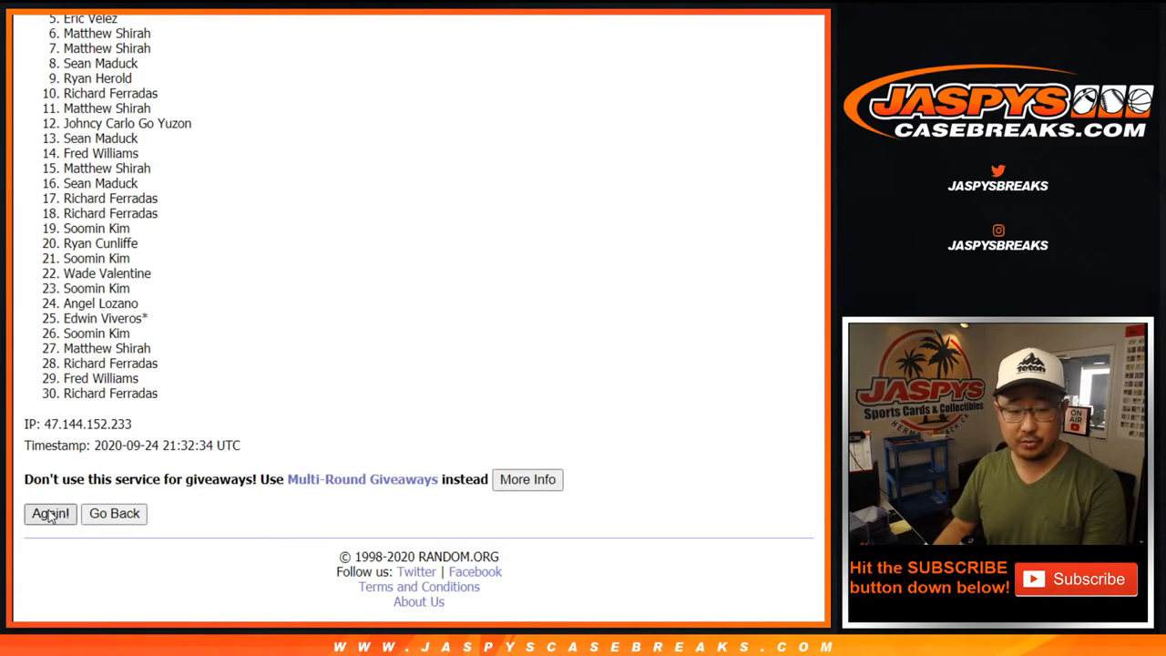
click(50, 514)
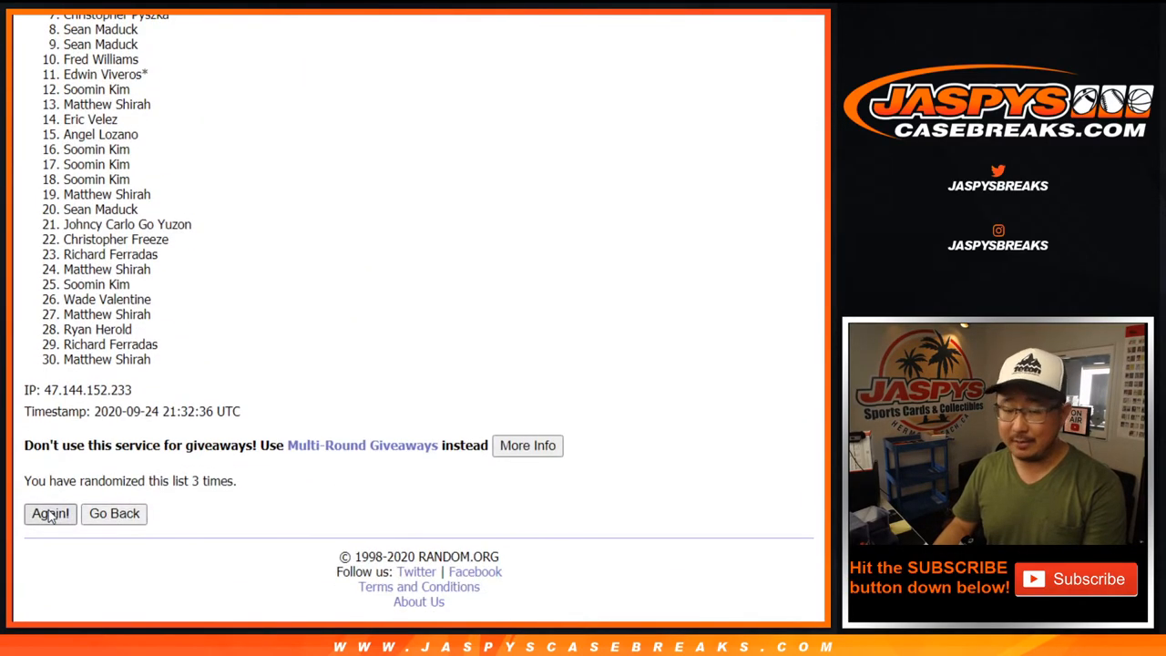
click(50, 514)
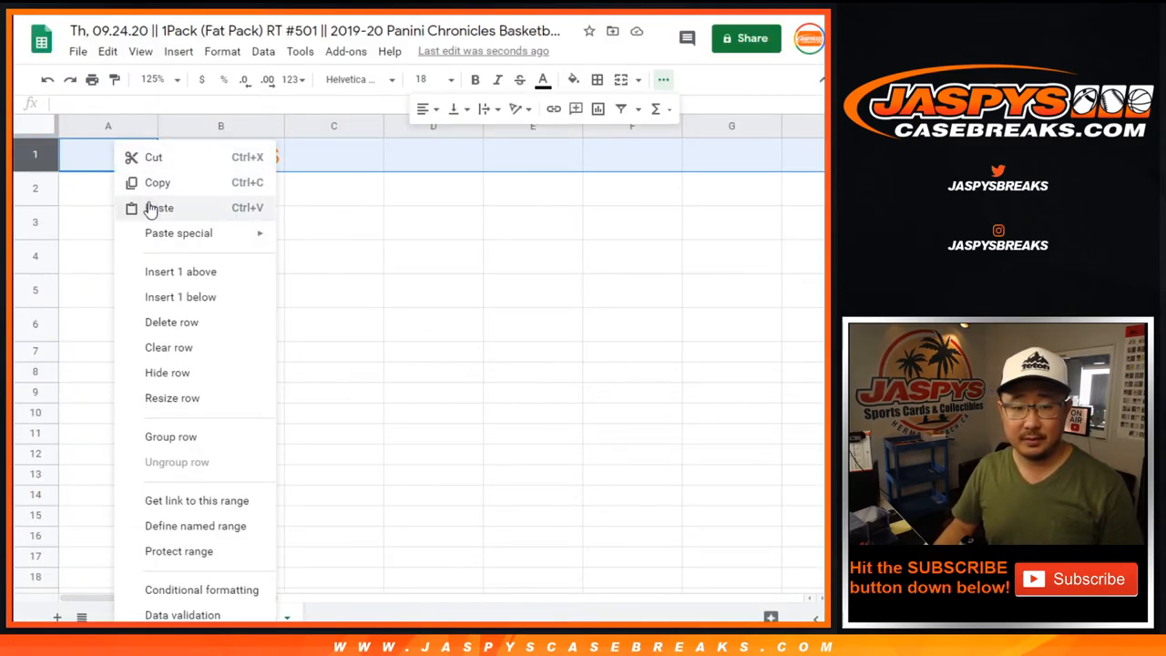
Paste the randomized names beside the teams, checking the KNICKS and CAVS rows.
click(158, 208)
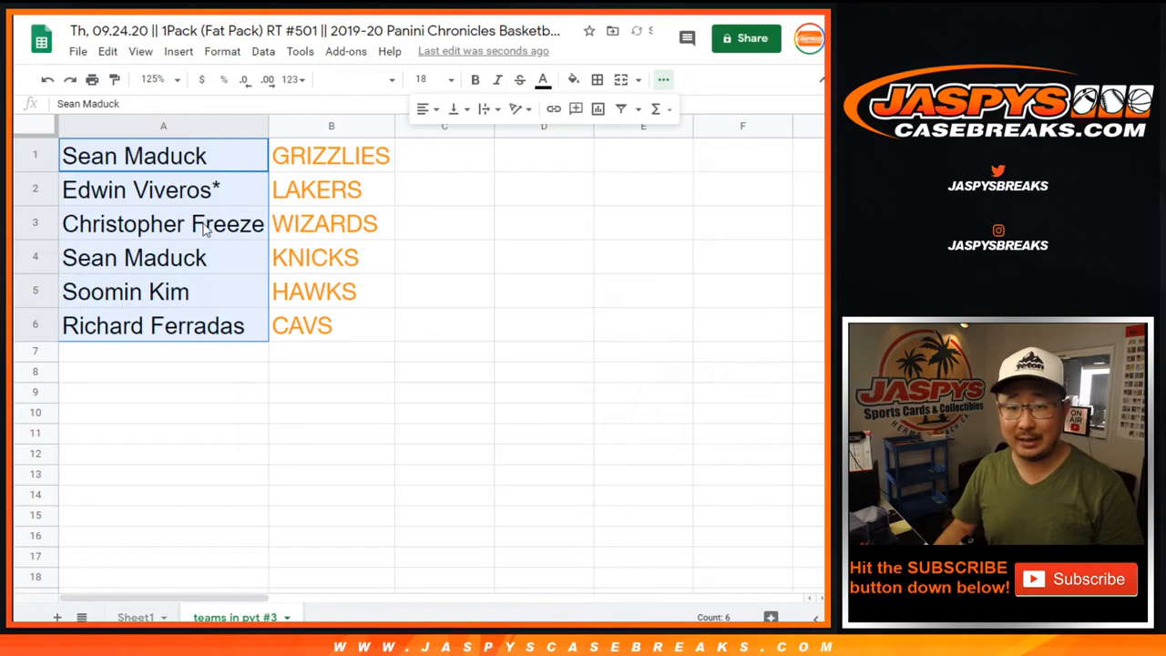
click(137, 258)
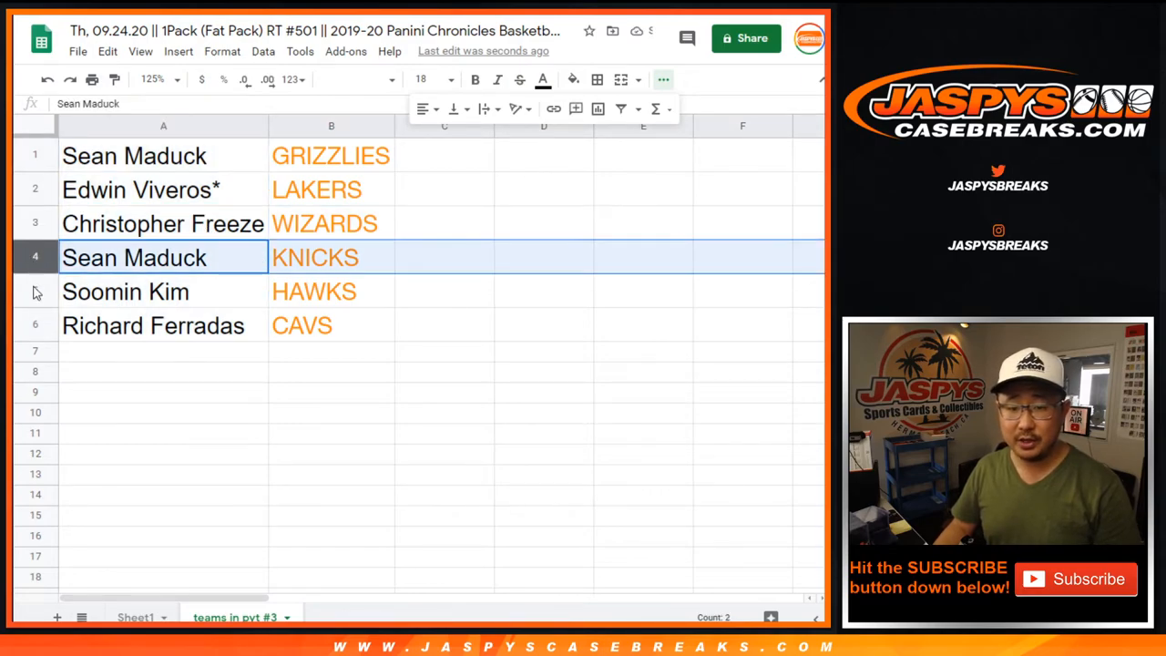
click(164, 325)
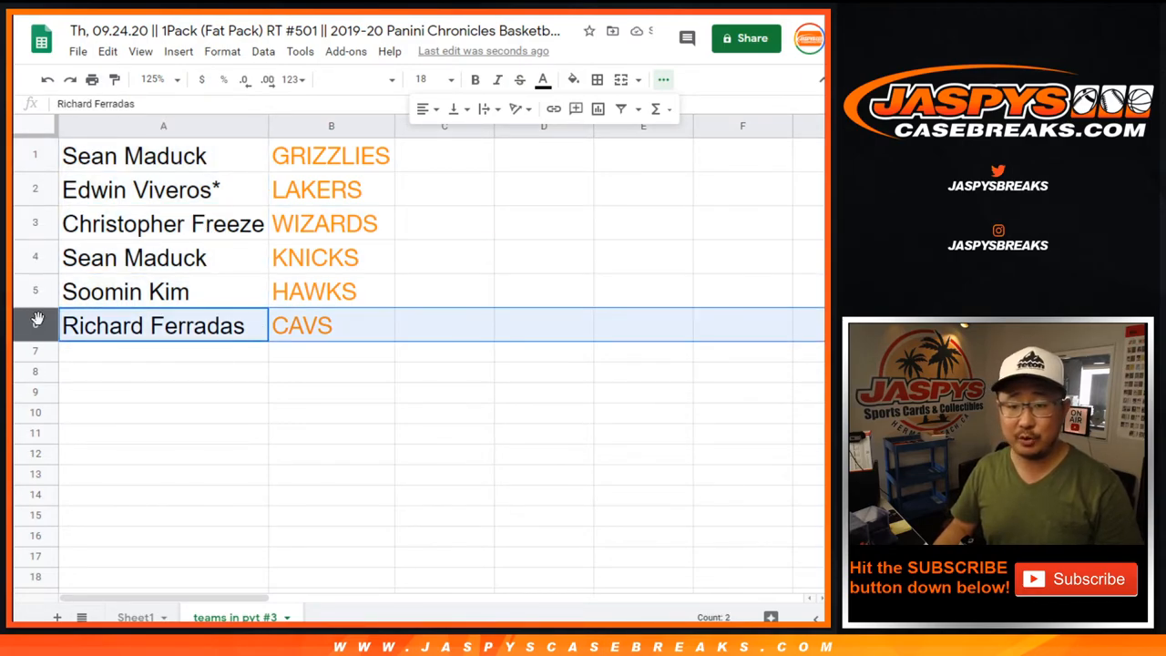
Append '/chronic5' to the first winner's name beside GRIZZLIES.
click(134, 156)
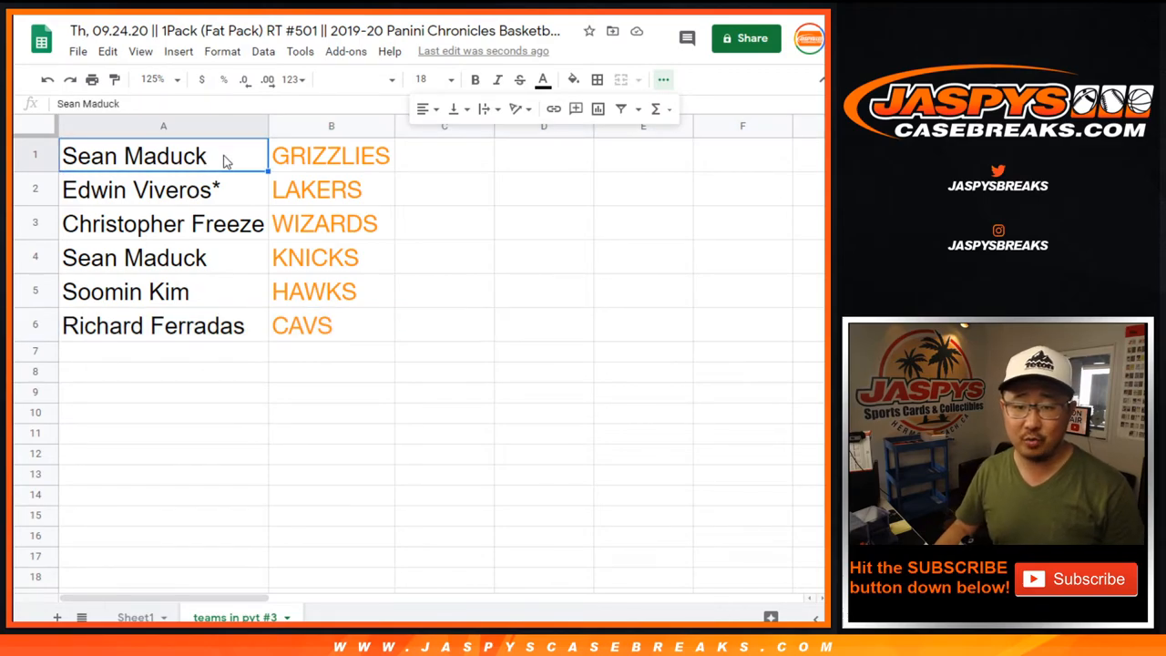
double_click(134, 154)
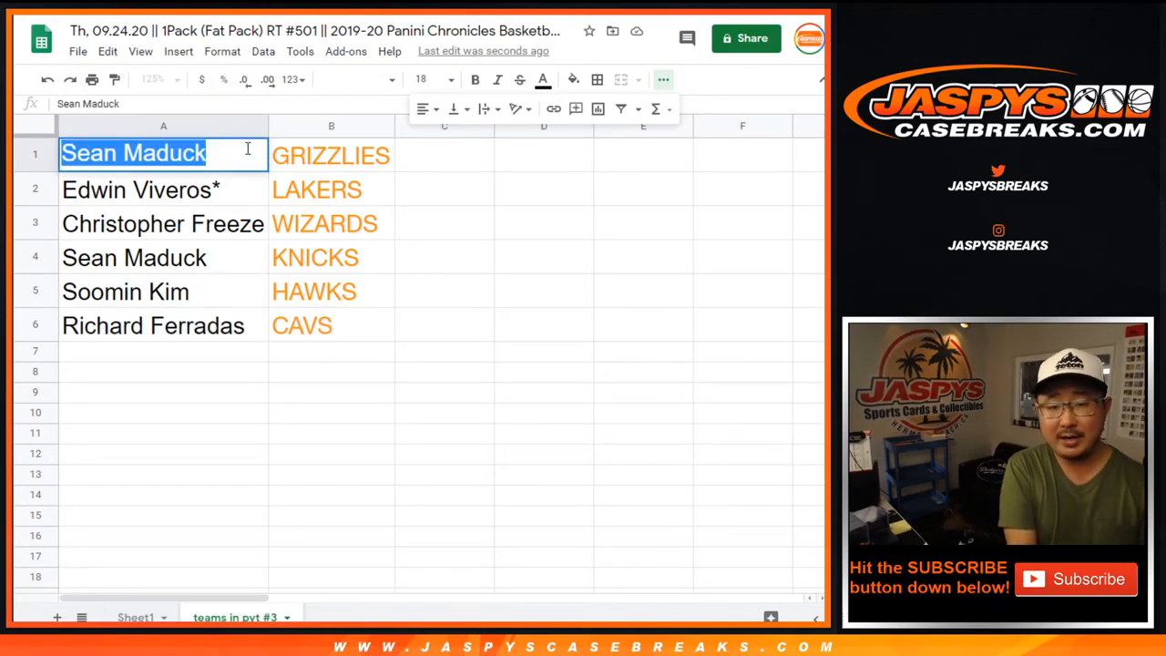
text(/chron)
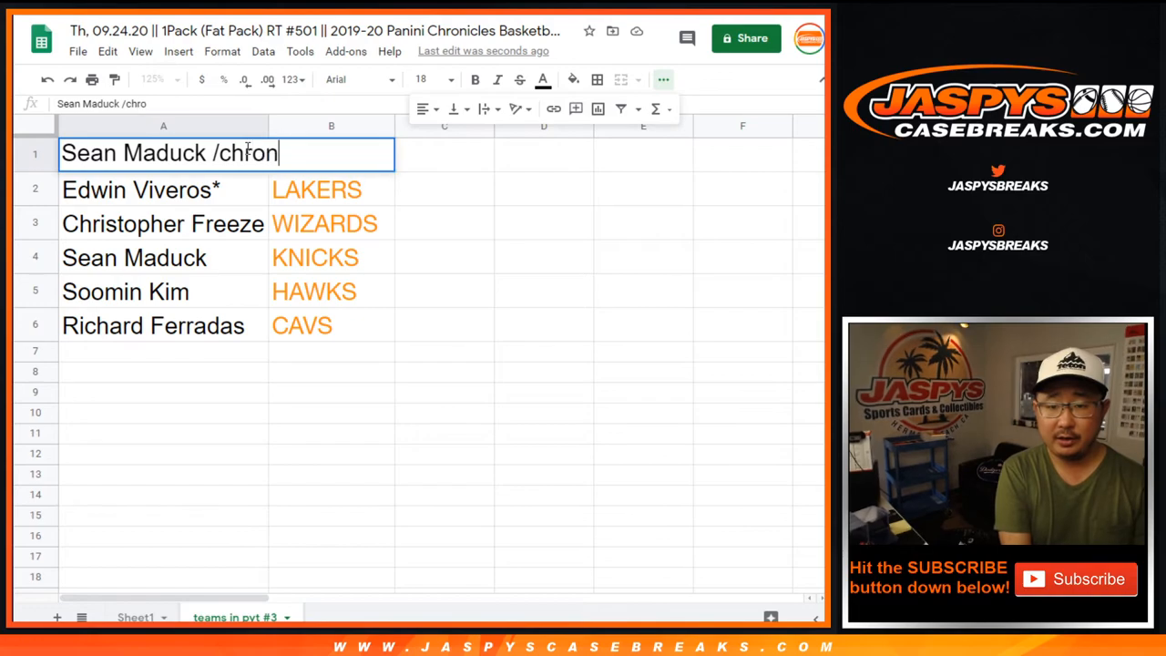
text(ic5)
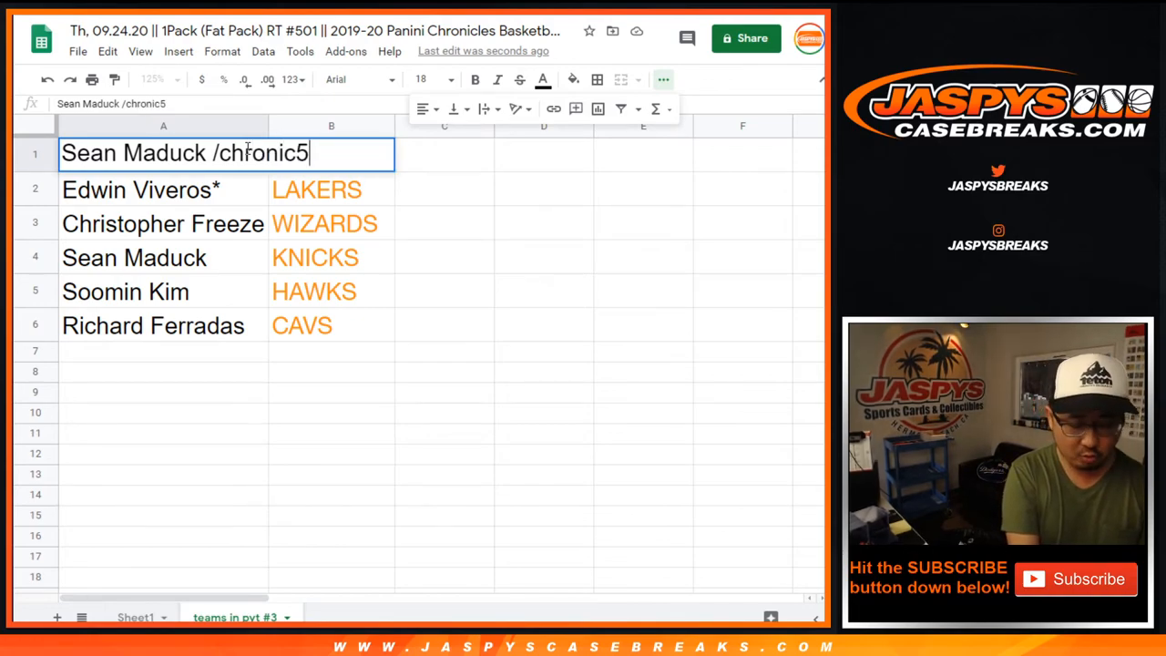